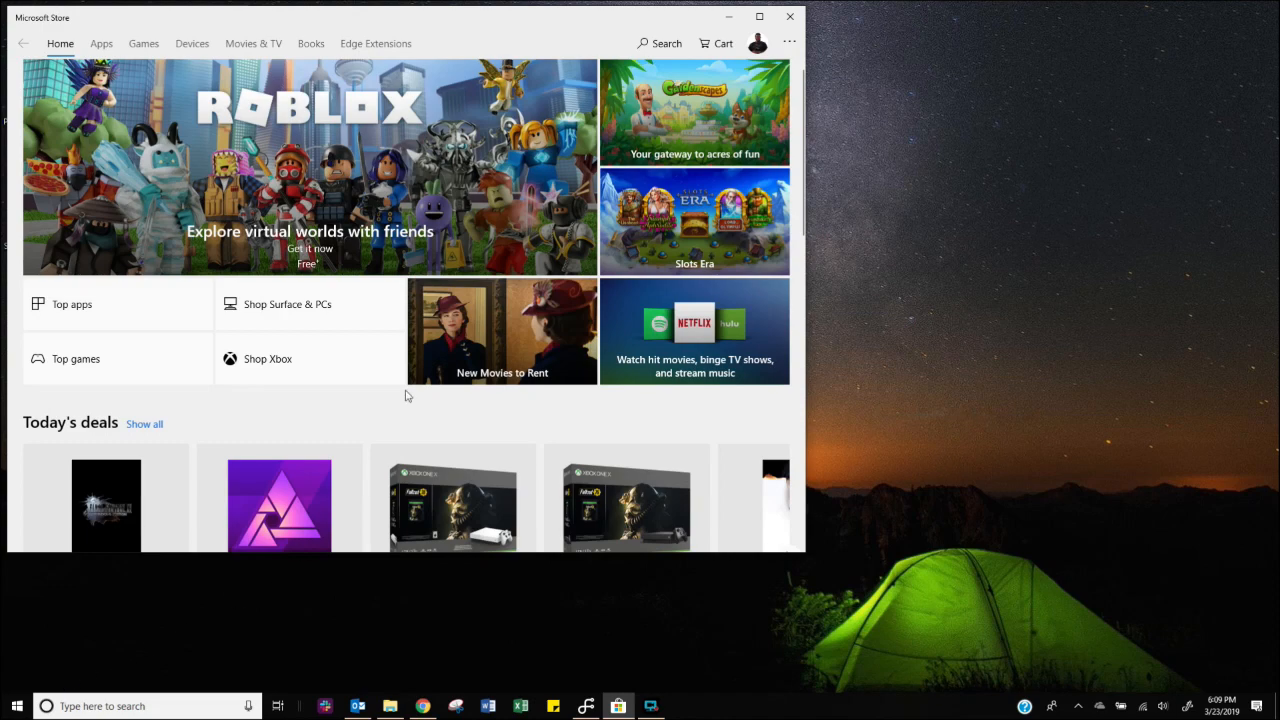
Step: Enter "sams" in the Microsoft Store search box without submitting
click(659, 43)
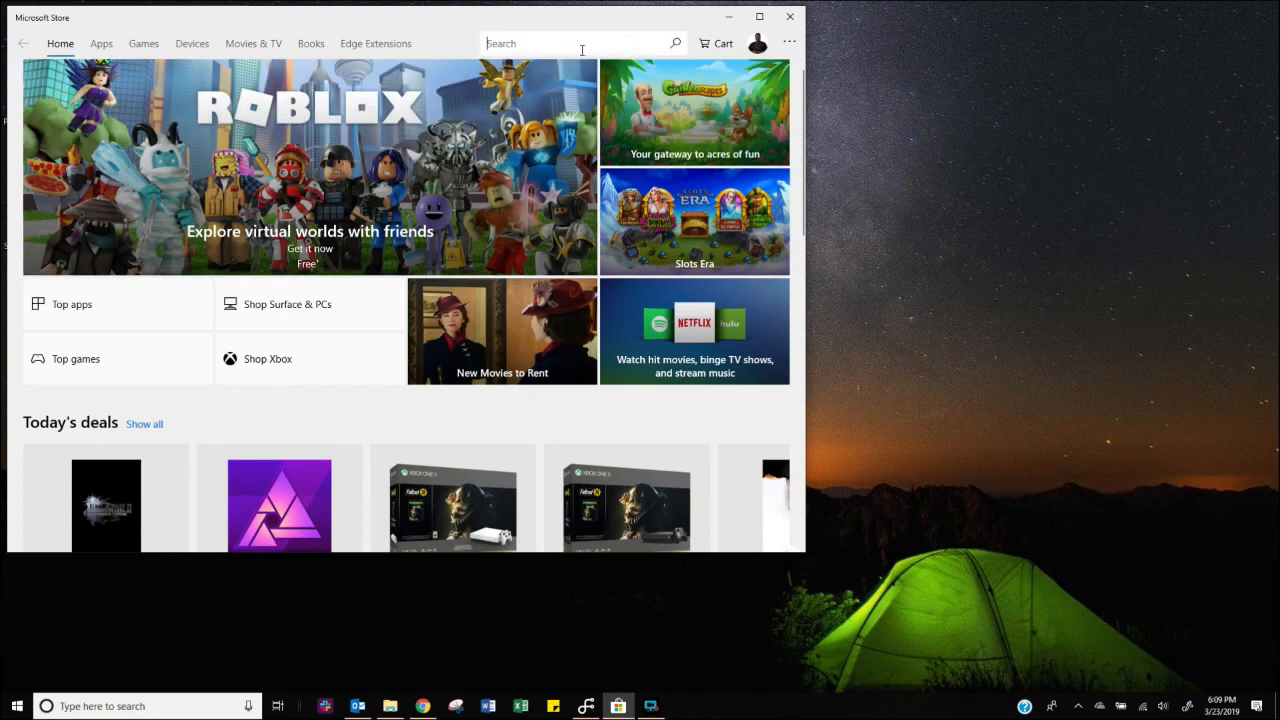
text(sams)
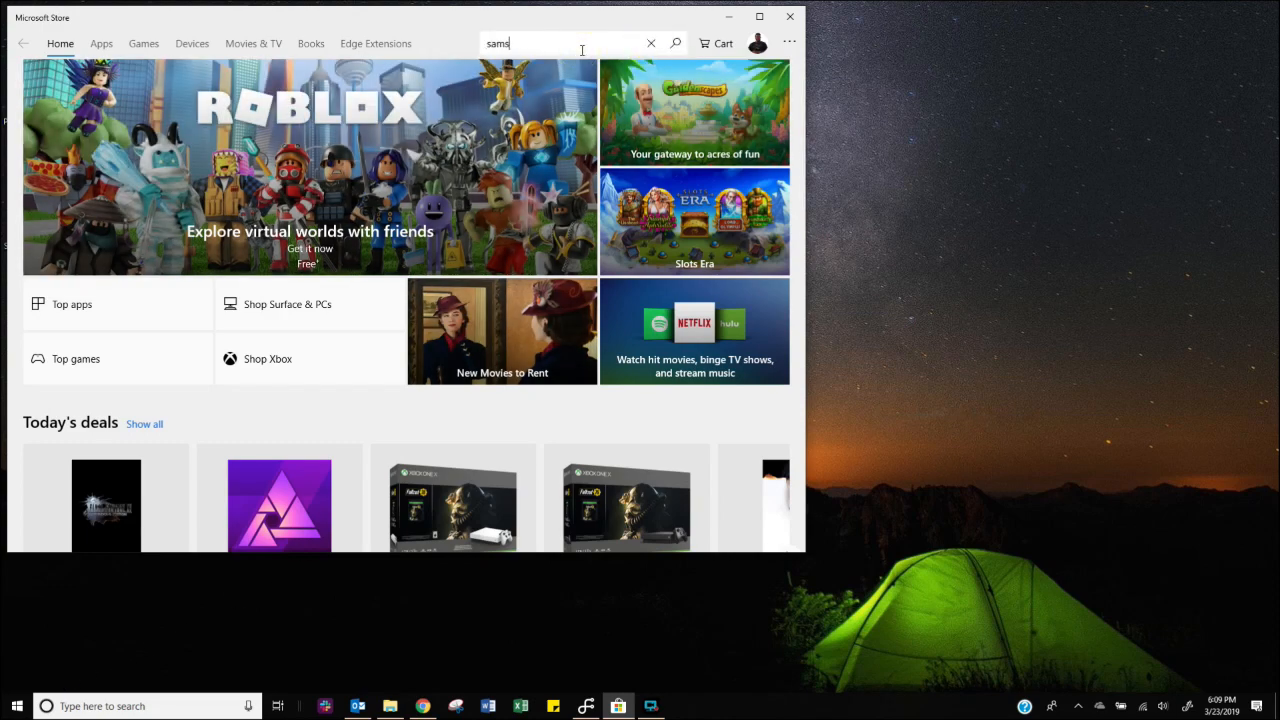